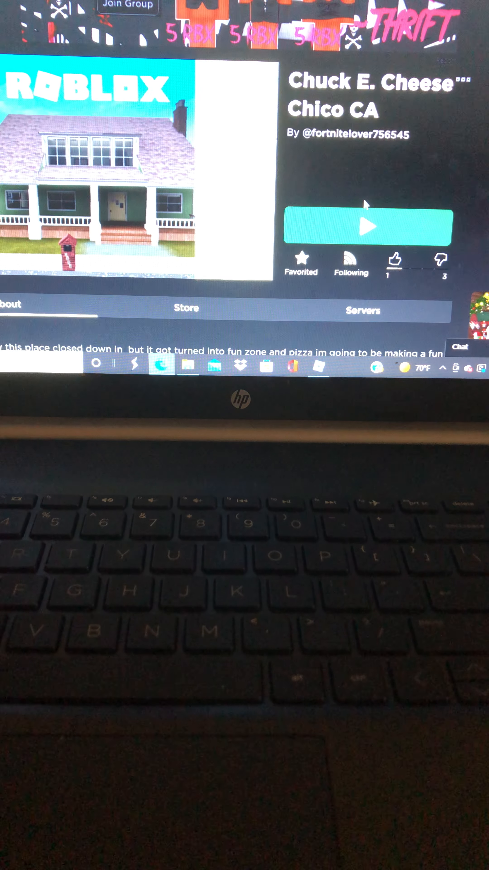
Start the Chuck E. Cheese Chico CA game from its page and load into the world.
{"action": "left_click", "coordinate": [367, 226]}
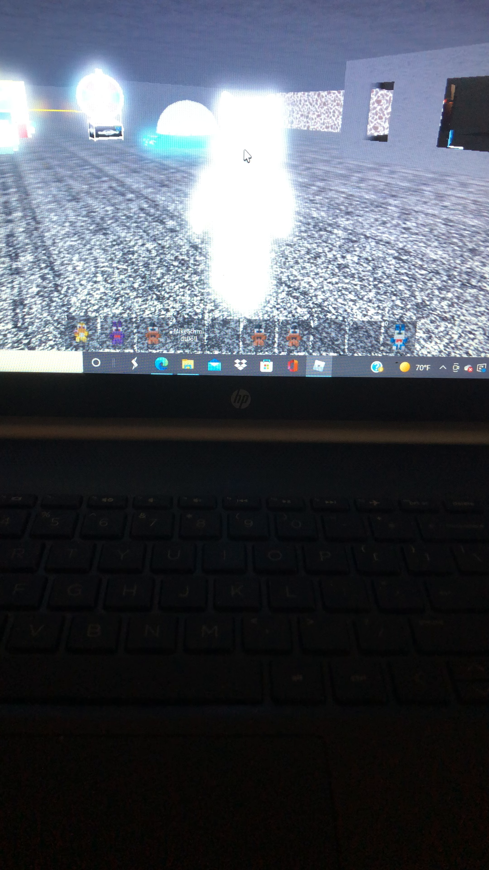